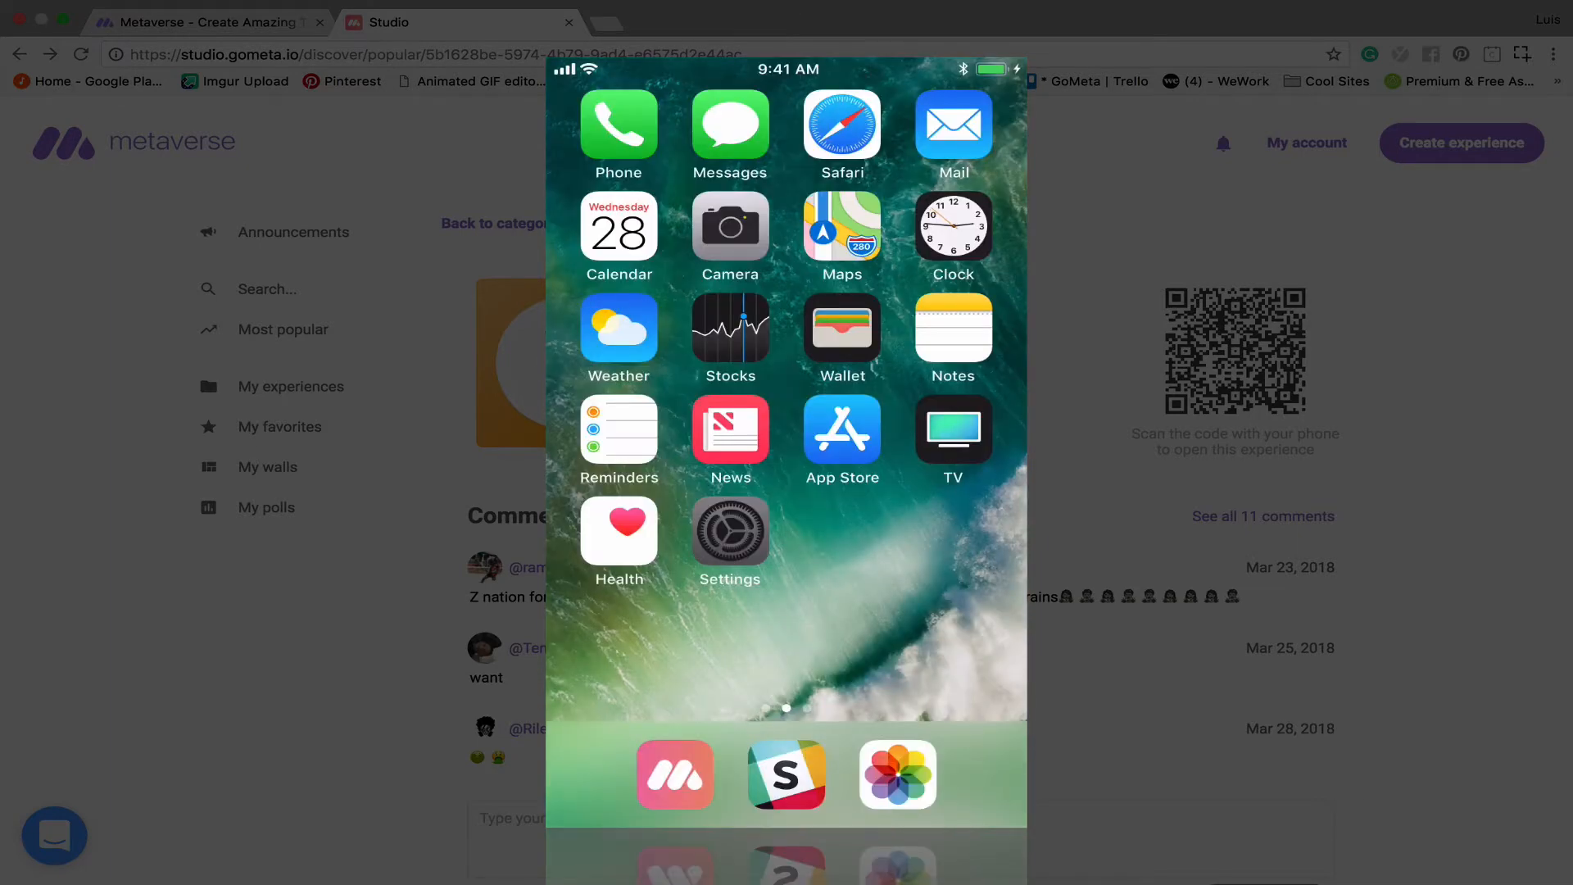
Open Settings' Control Center customization list and scroll down to Screen Recording.
{"action": "left_click", "coordinate": [729, 532]}
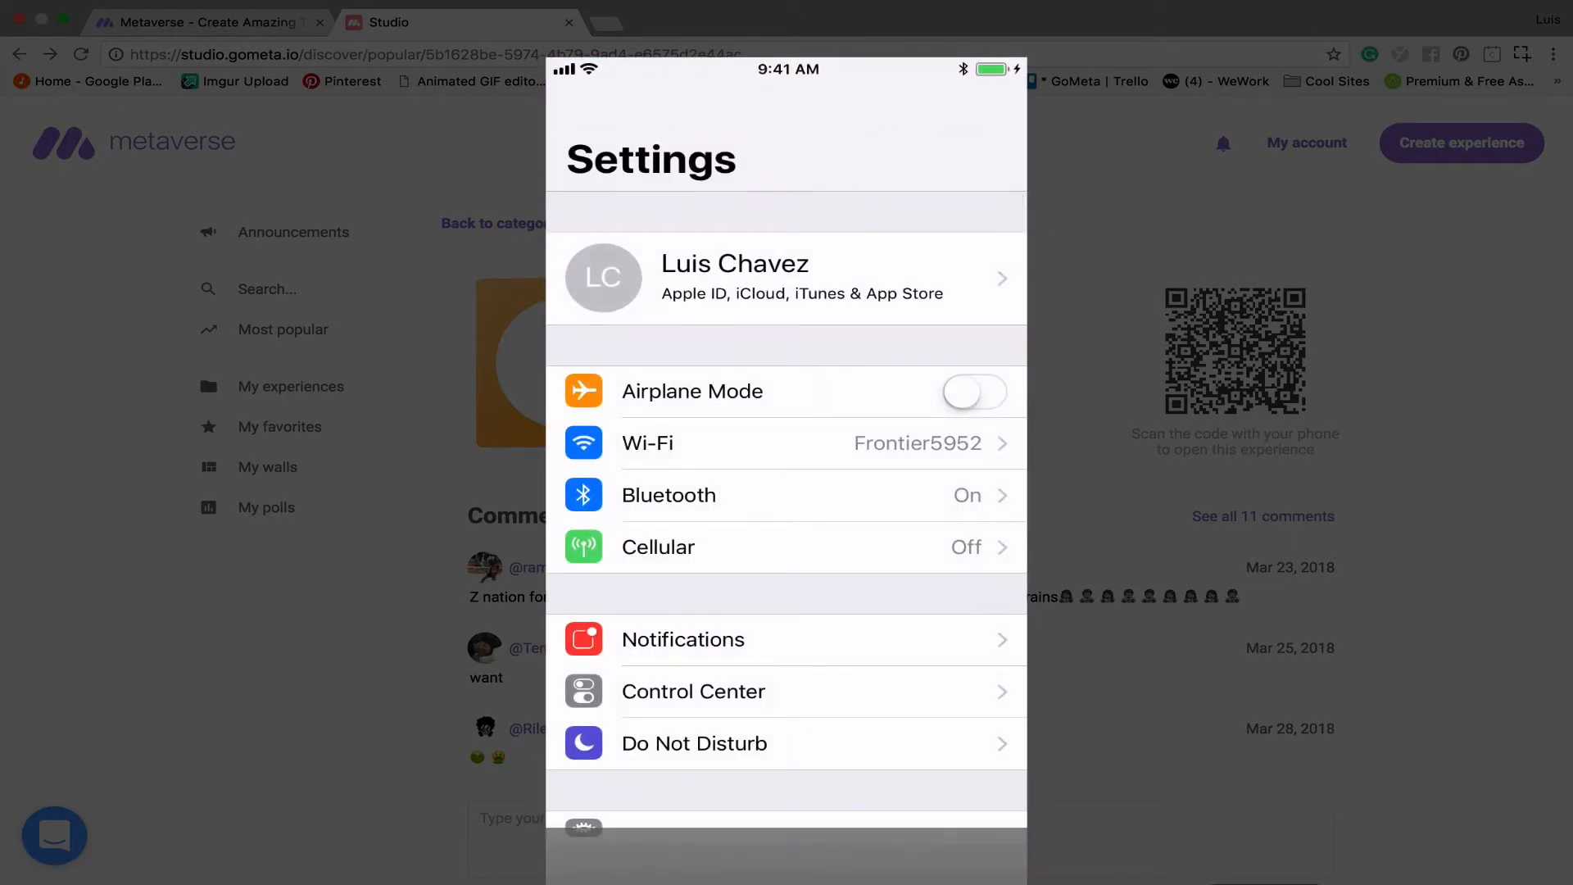
{"action": "left_click", "coordinate": [694, 692]}
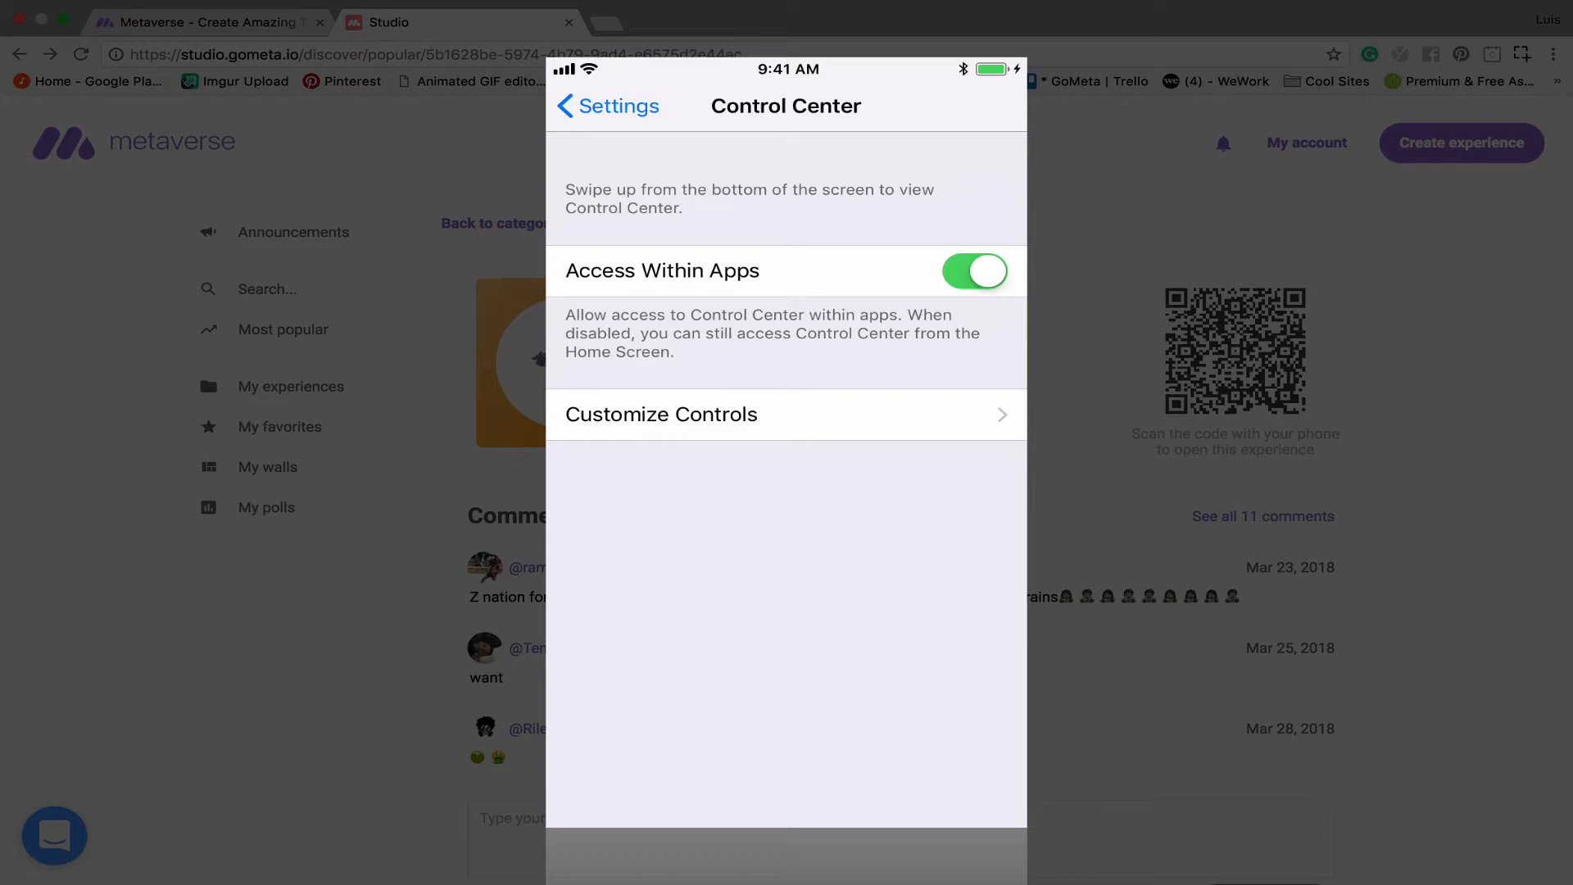
{"action": "left_click", "coordinate": [785, 414]}
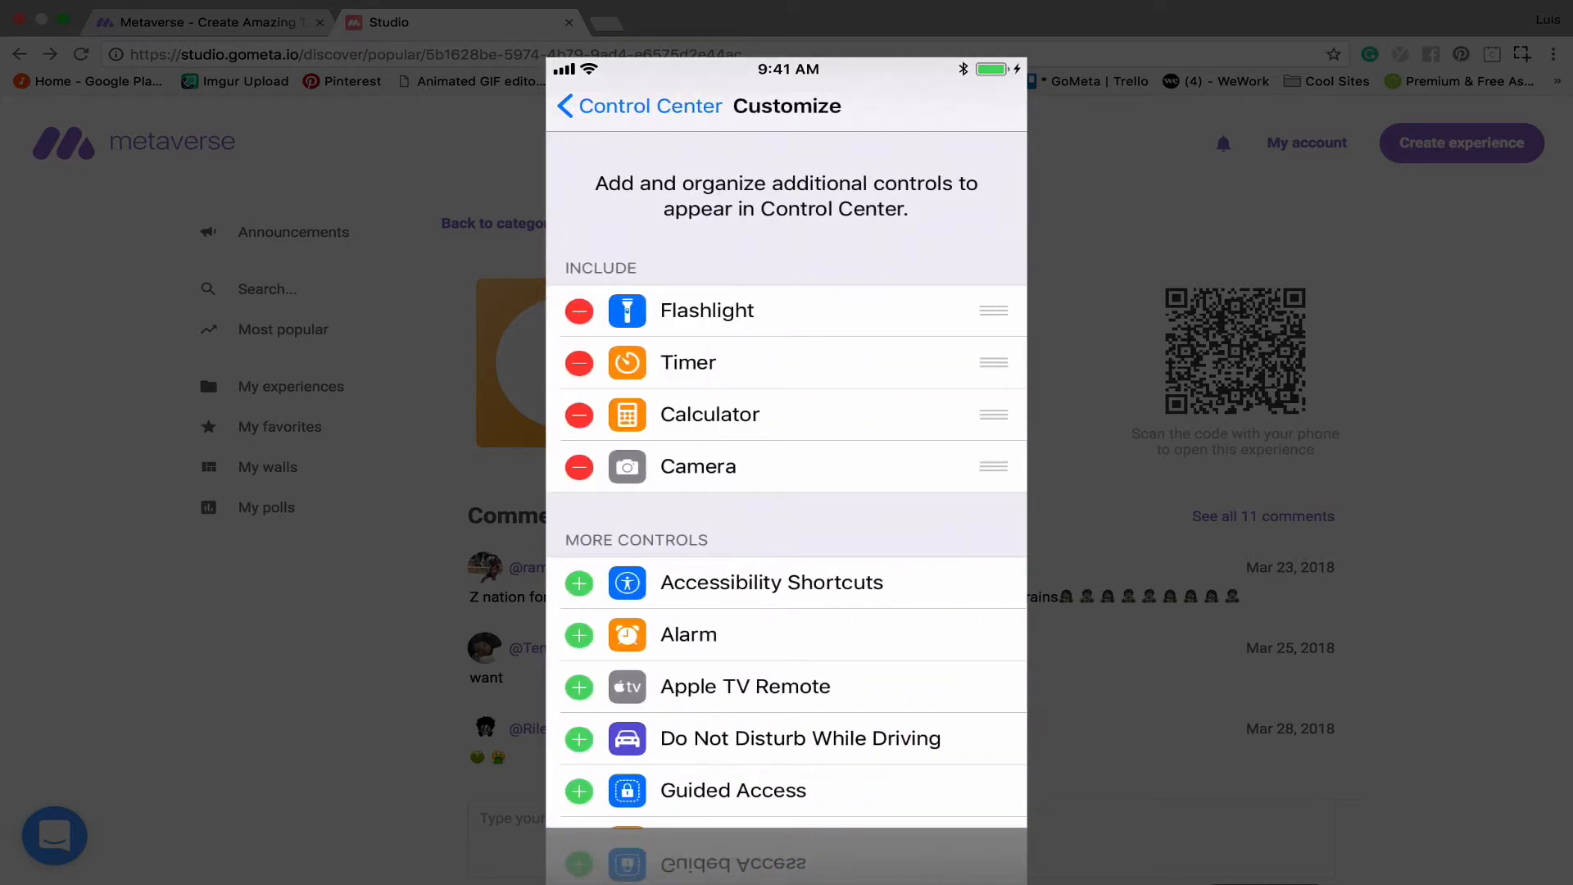
{"action": "scroll", "scroll_direction": "down", "scroll_amount": 3}
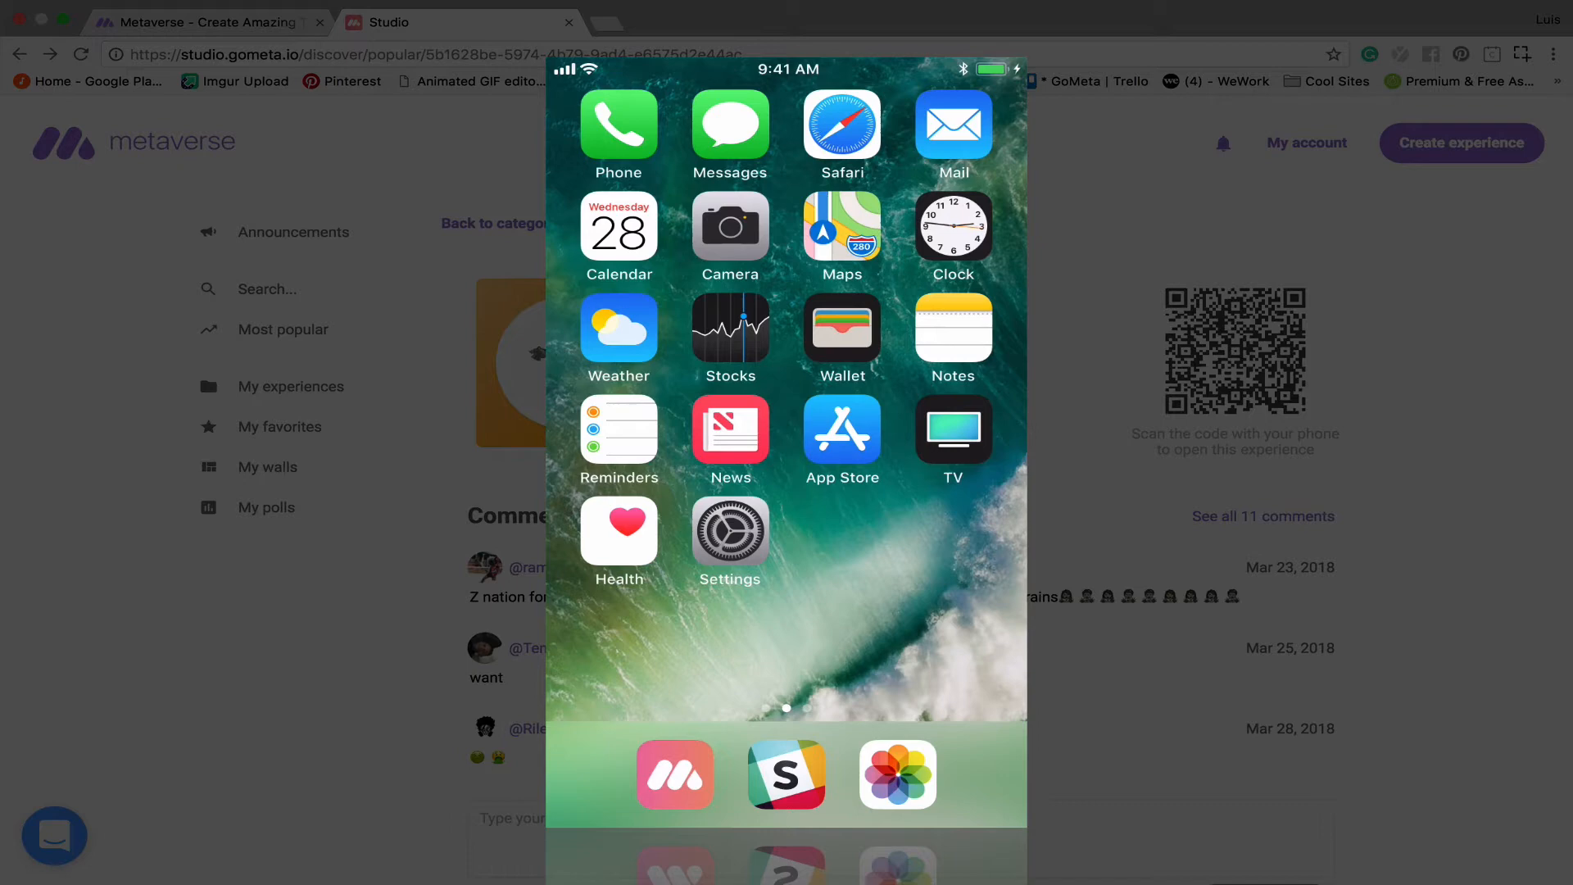
Launch Metaverse and open the Zombie Challenge experience page.
{"action": "left_click", "coordinate": [675, 774]}
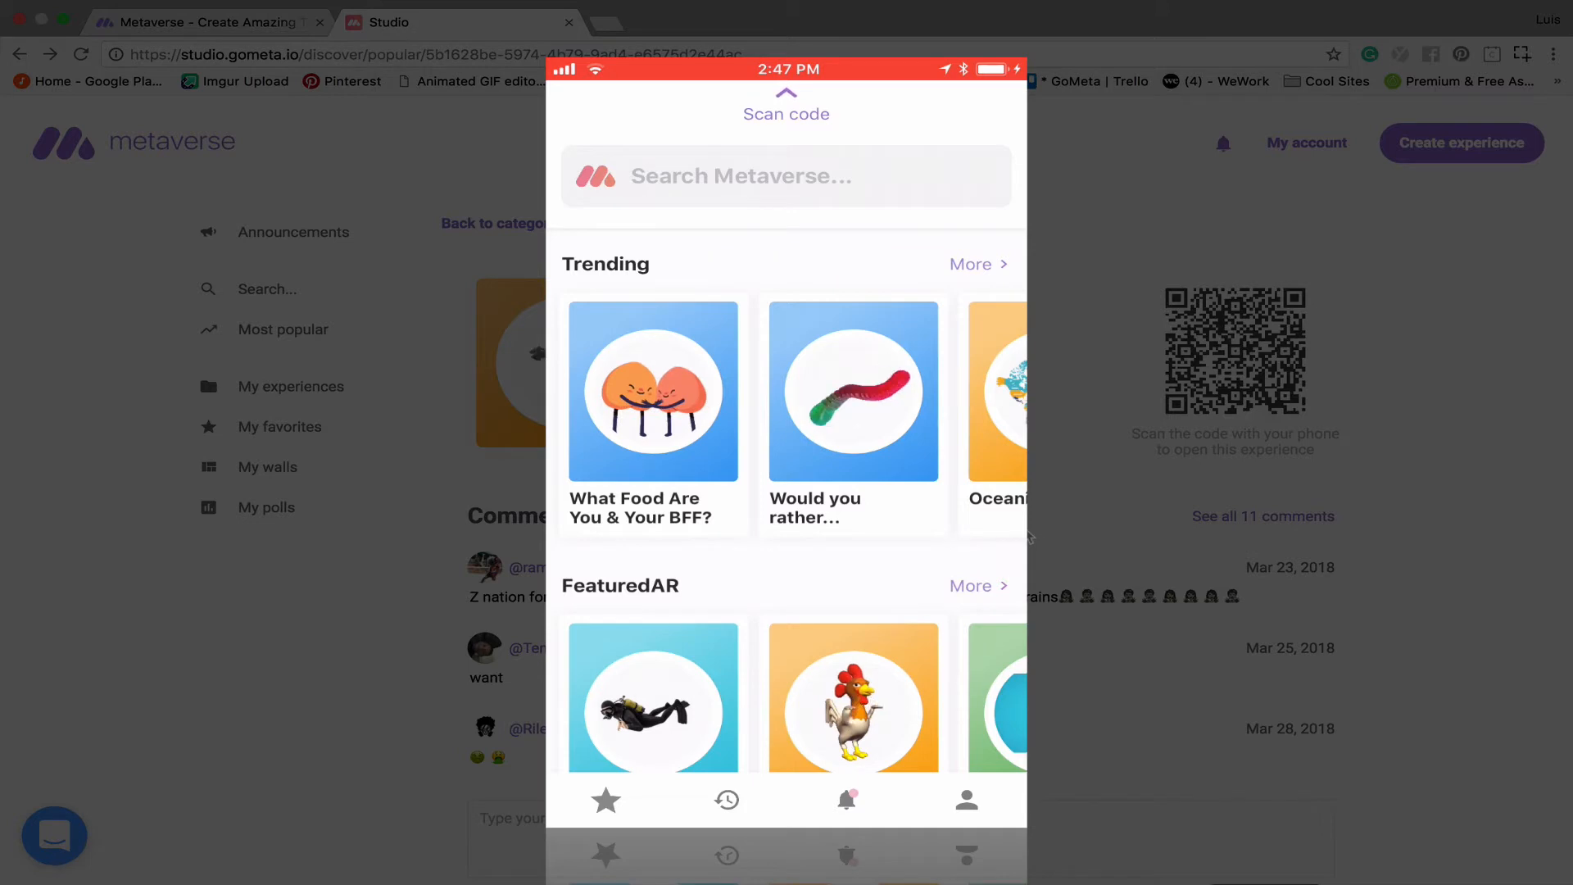
{"action": "left_click", "coordinate": [787, 98]}
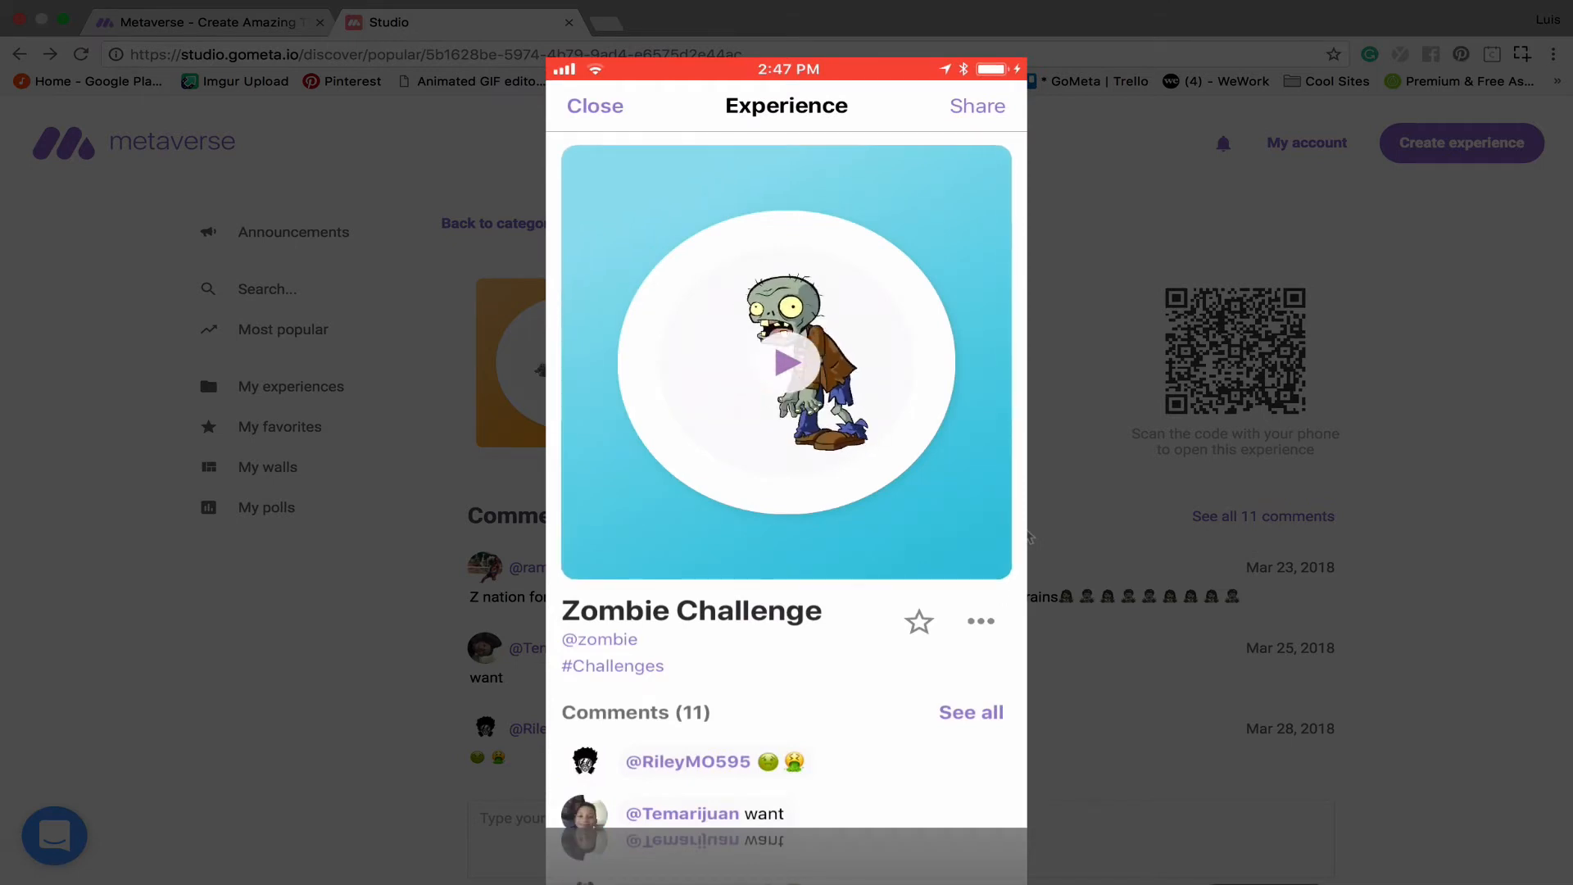
Play the Zombie Challenge, open its camera, and start recording a zombie-filter selfie video.
{"action": "left_click", "coordinate": [786, 362]}
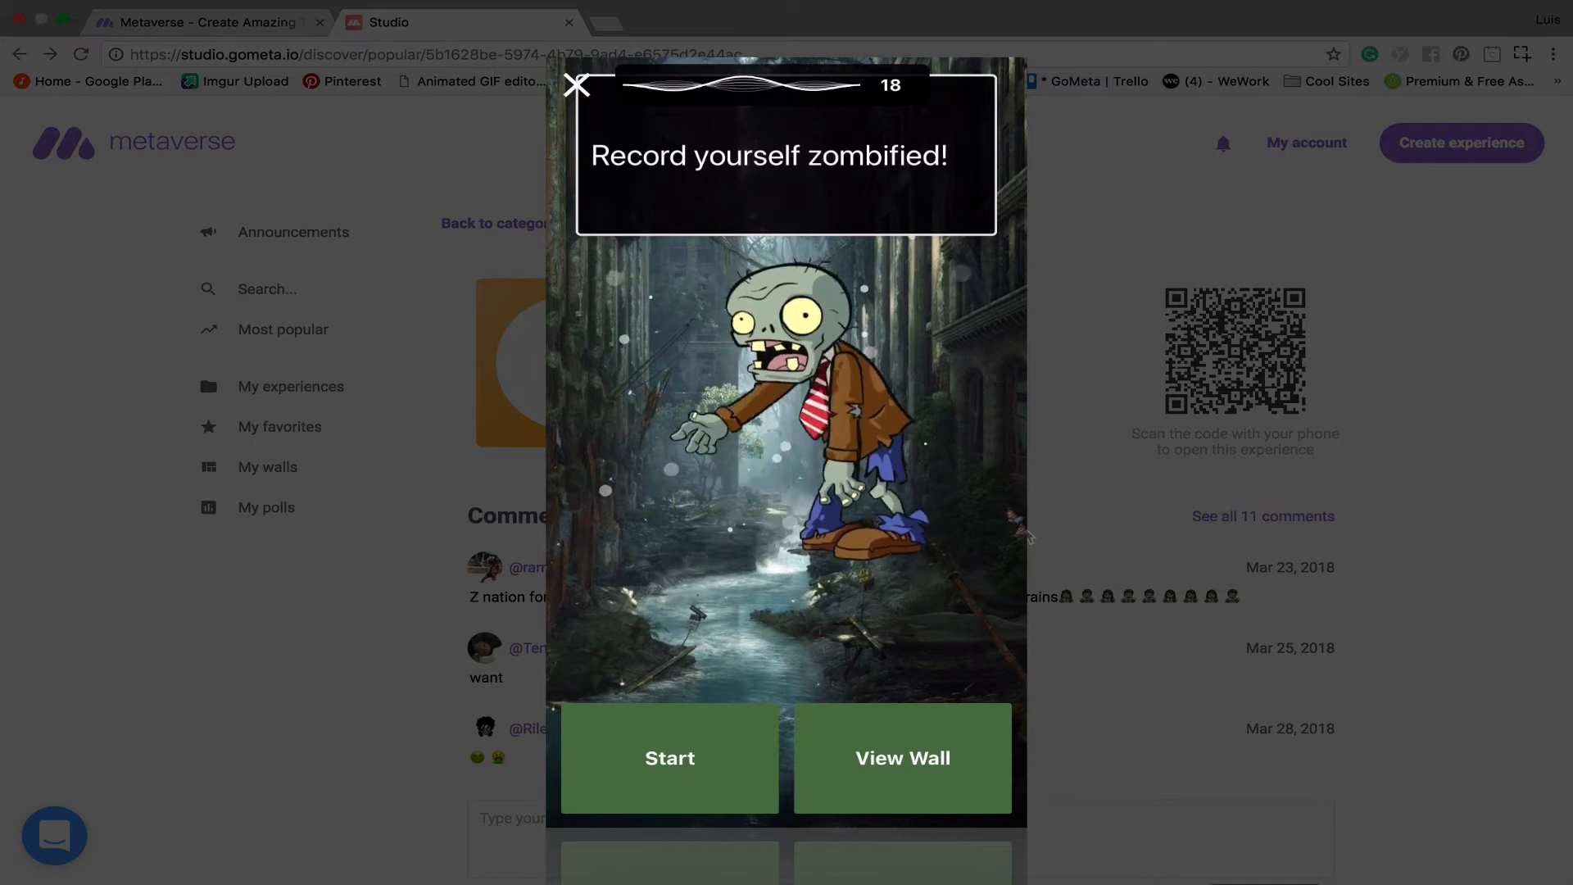
{"action": "left_click", "coordinate": [668, 758]}
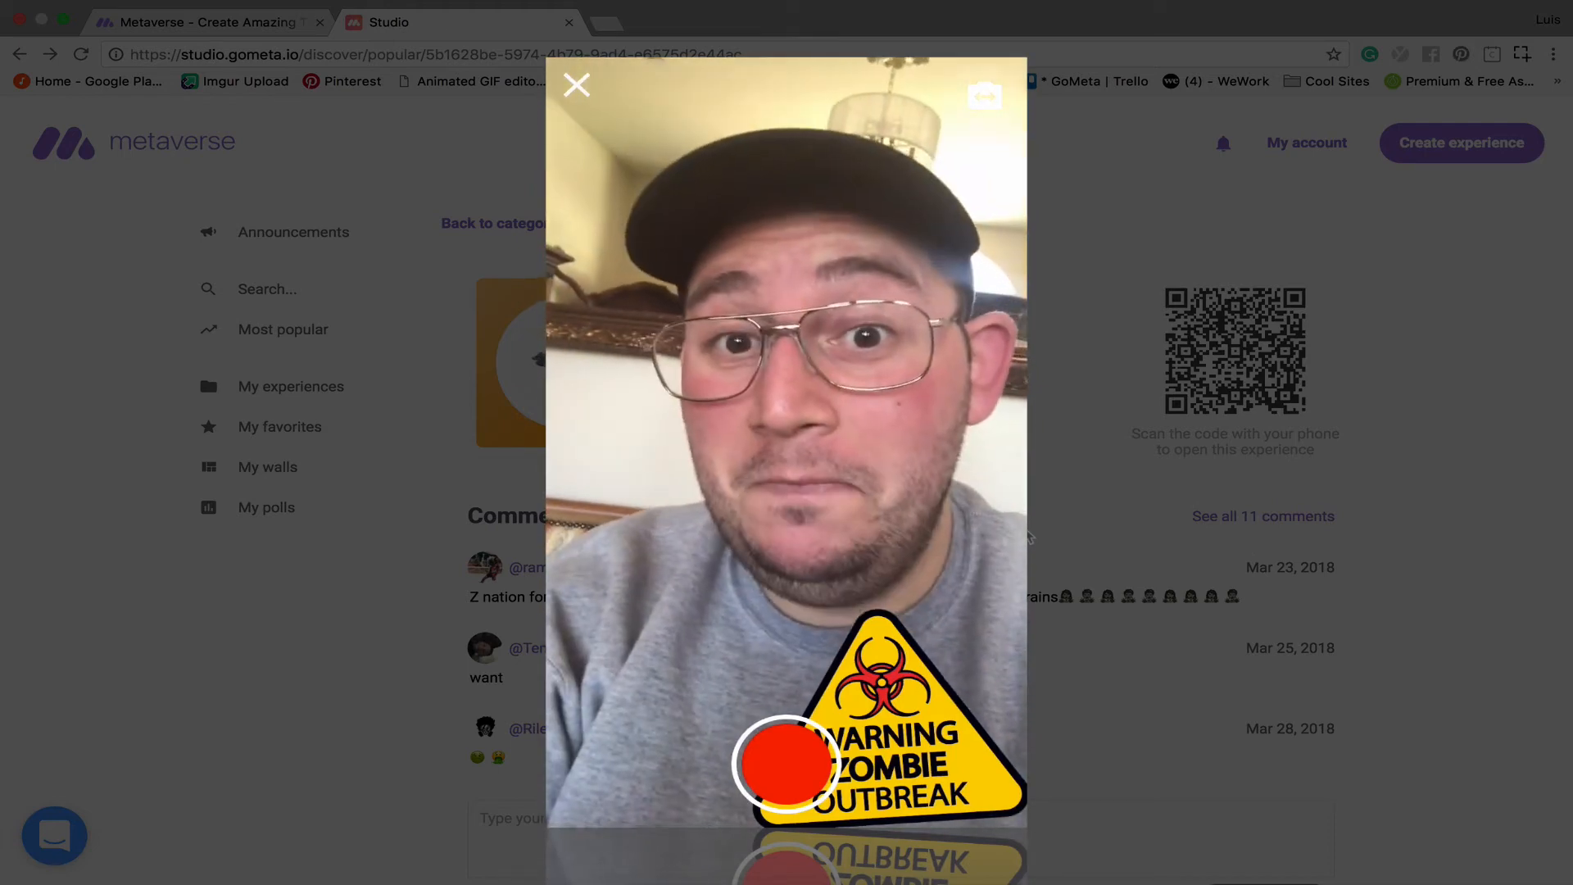
{"action": "left_click", "coordinate": [782, 765]}
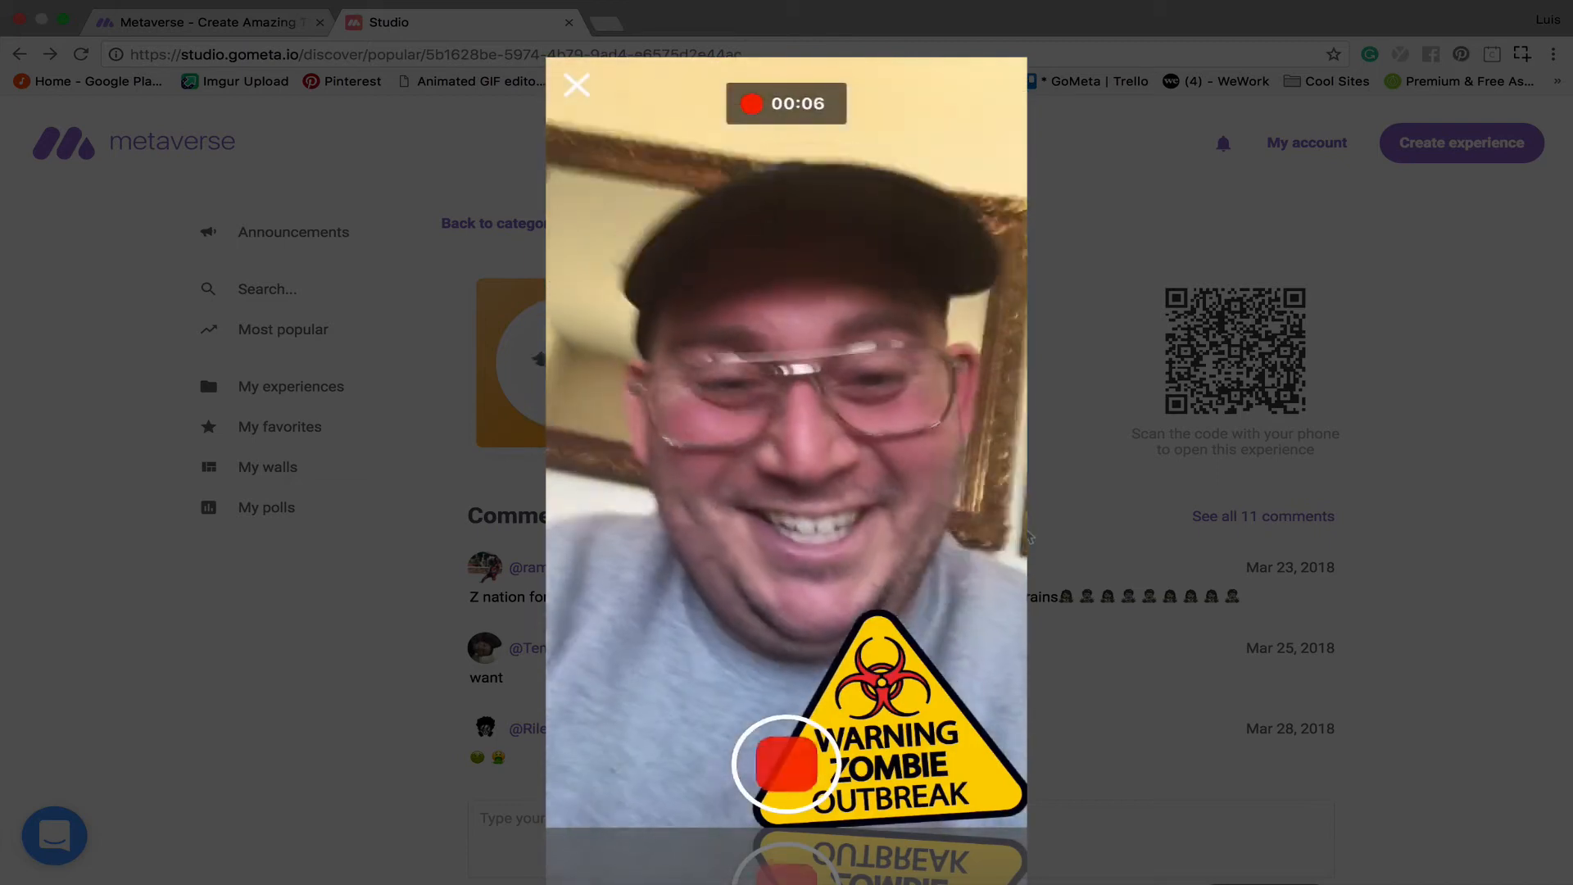
Stop the zombie selfie recording and post the clip to the challenge wall.
{"action": "left_click", "coordinate": [785, 764]}
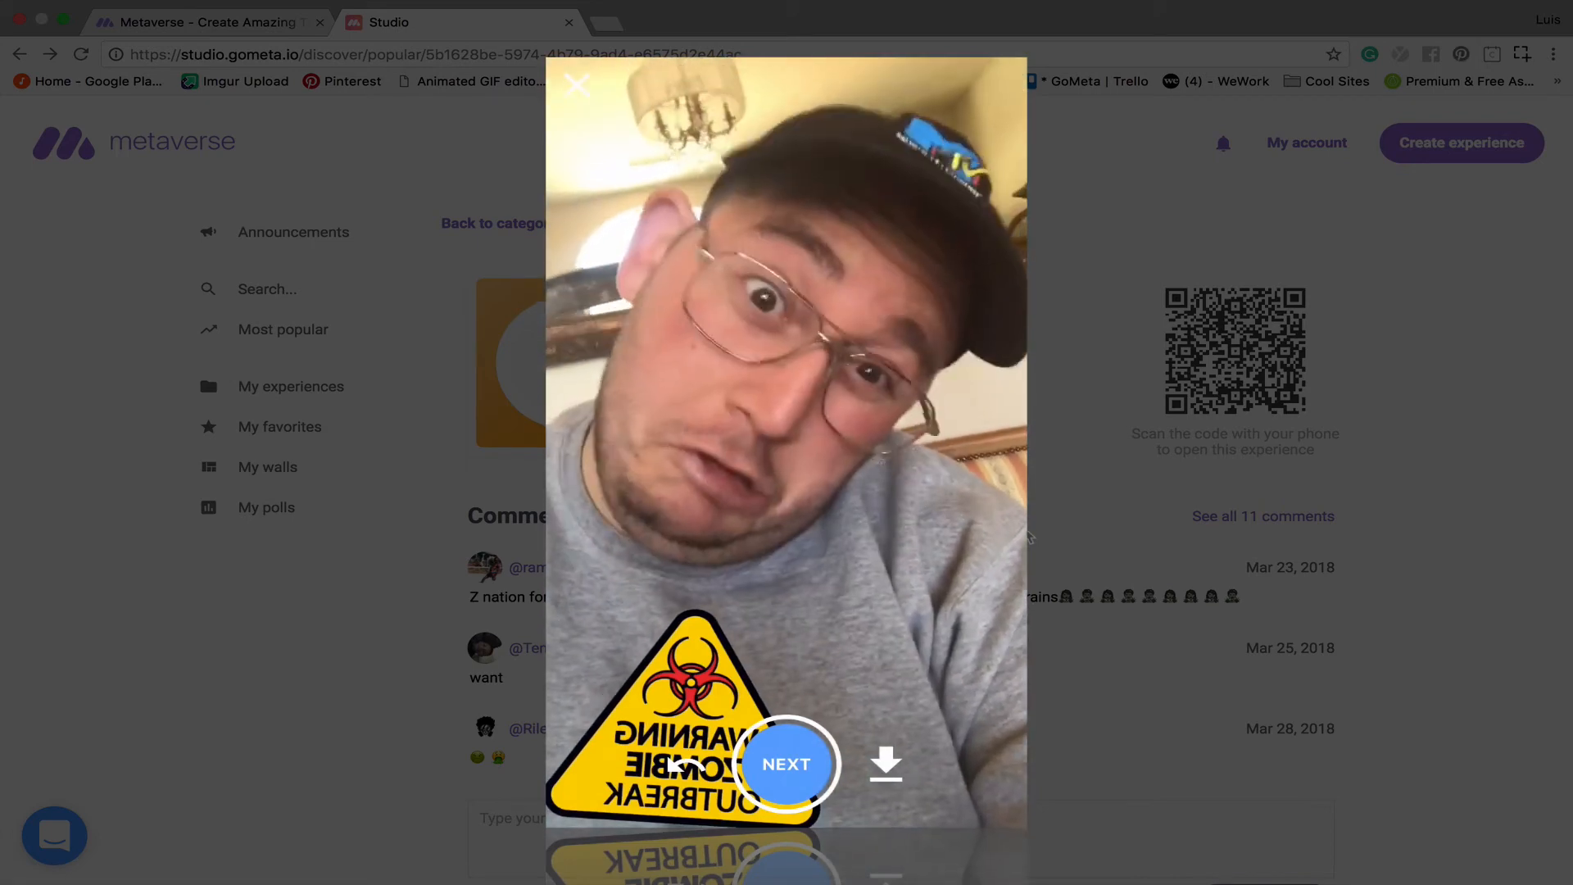
{"action": "left_click", "coordinate": [786, 764]}
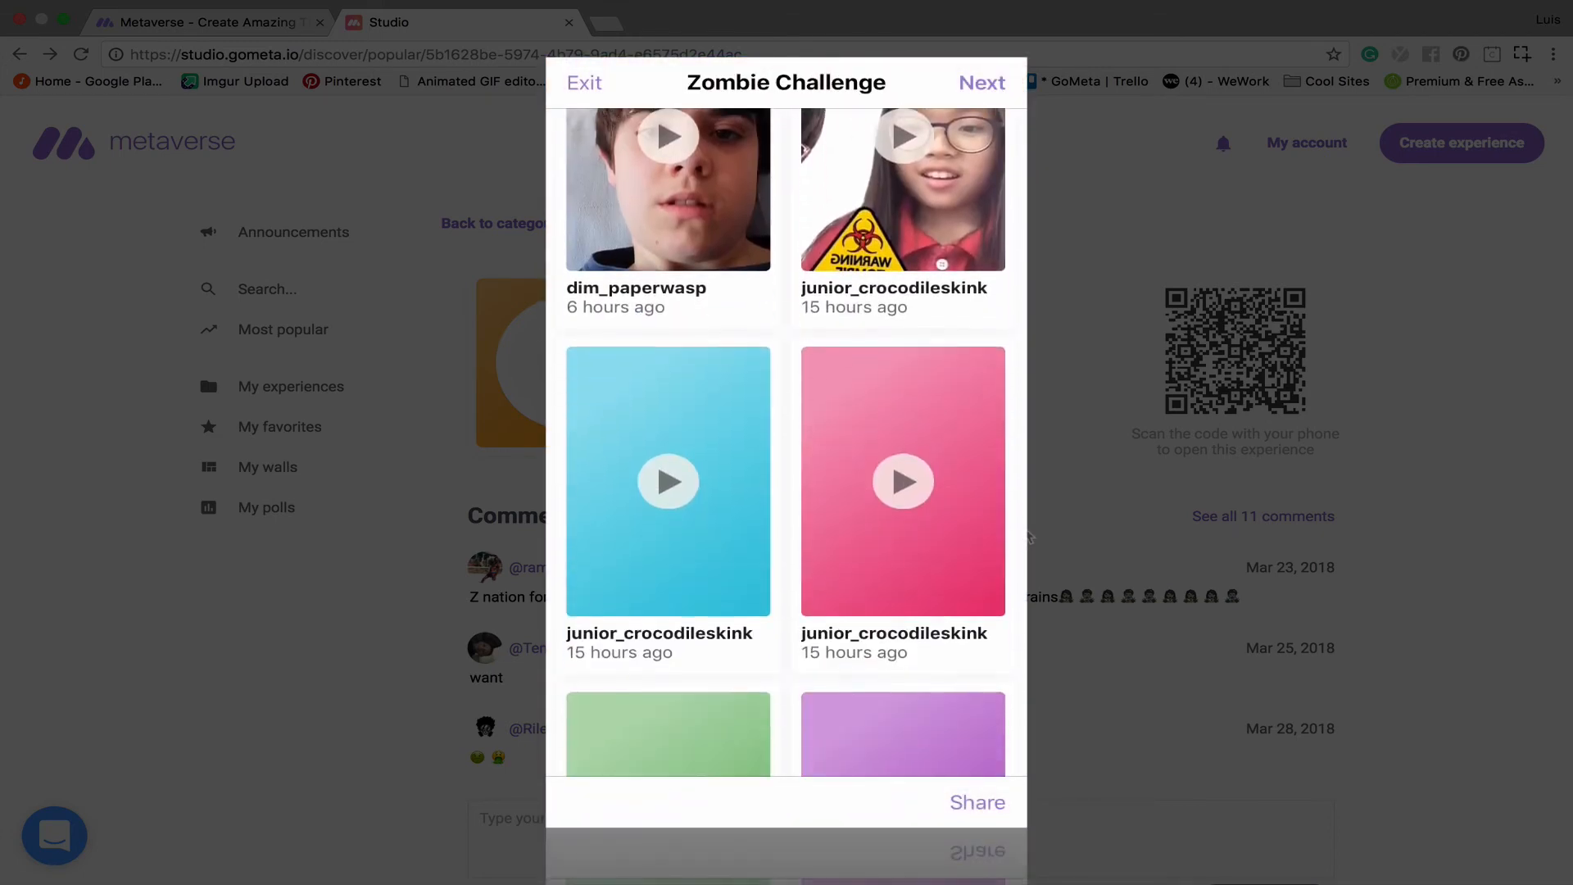
Scroll the wall and skip sharing the completed Zombie Challenge.
{"action": "scroll", "scroll_direction": "down", "scroll_amount": 3}
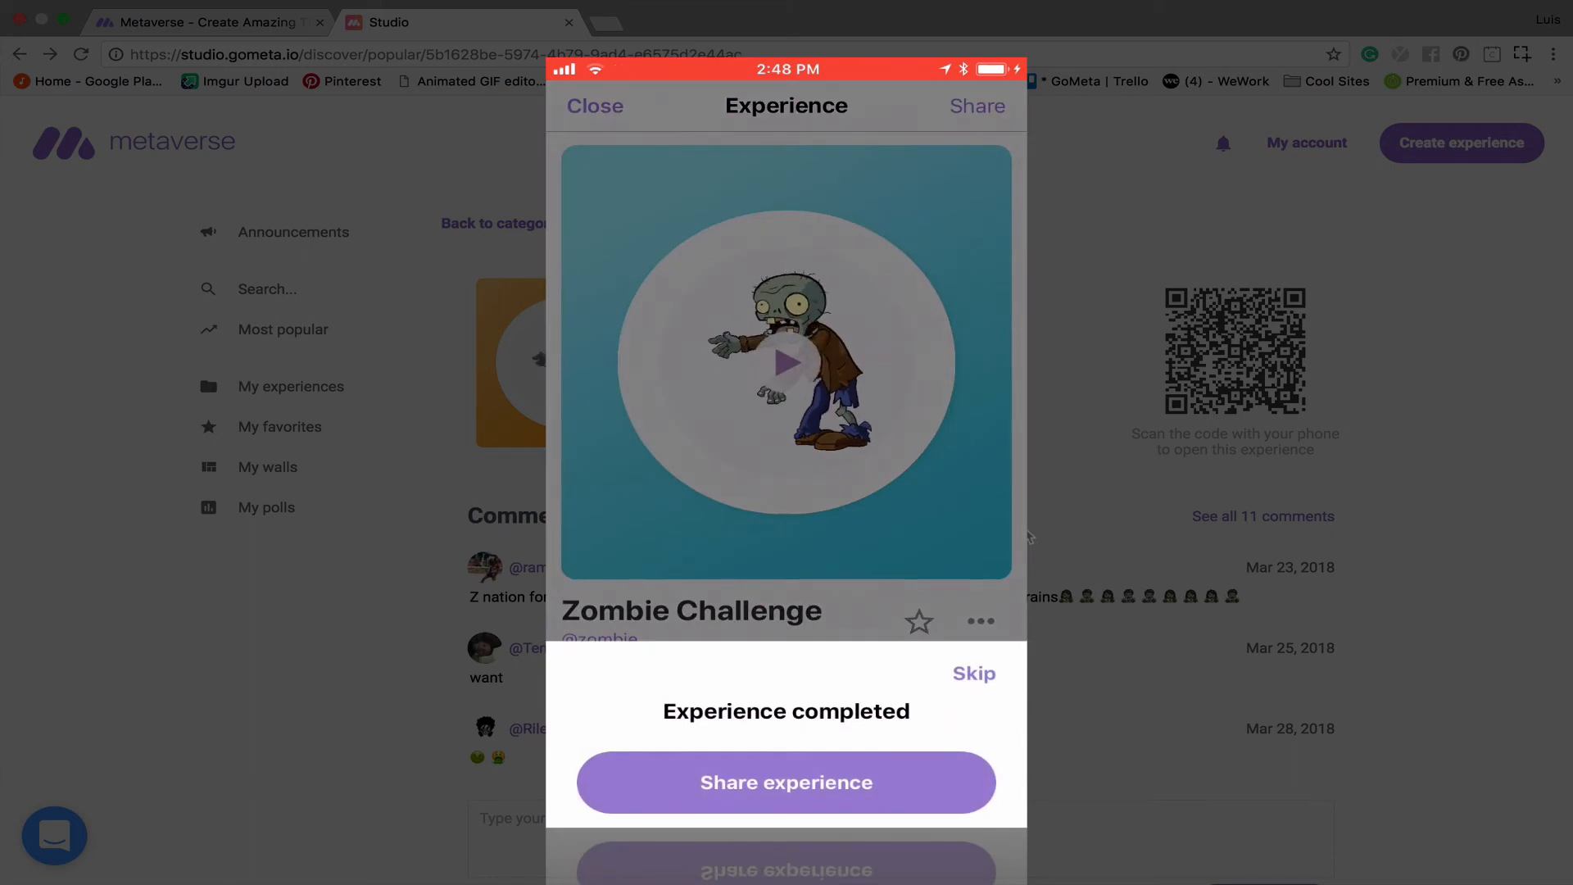
{"action": "left_click", "coordinate": [974, 673]}
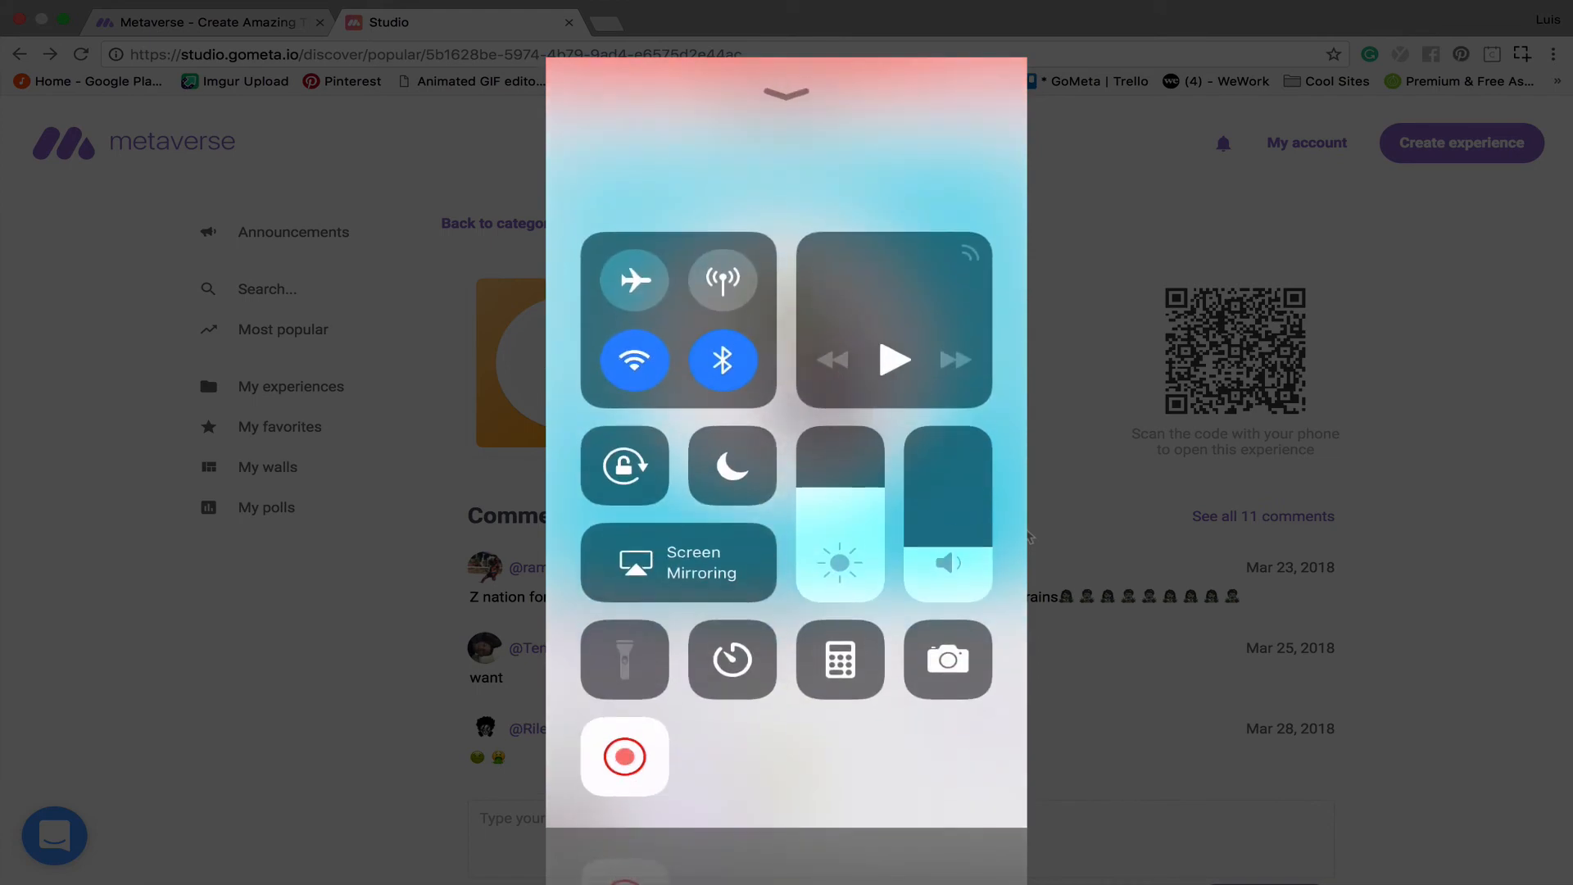
Stop the screen recording and bring up the video's share sheet in Photos.
{"action": "left_click", "coordinate": [946, 660]}
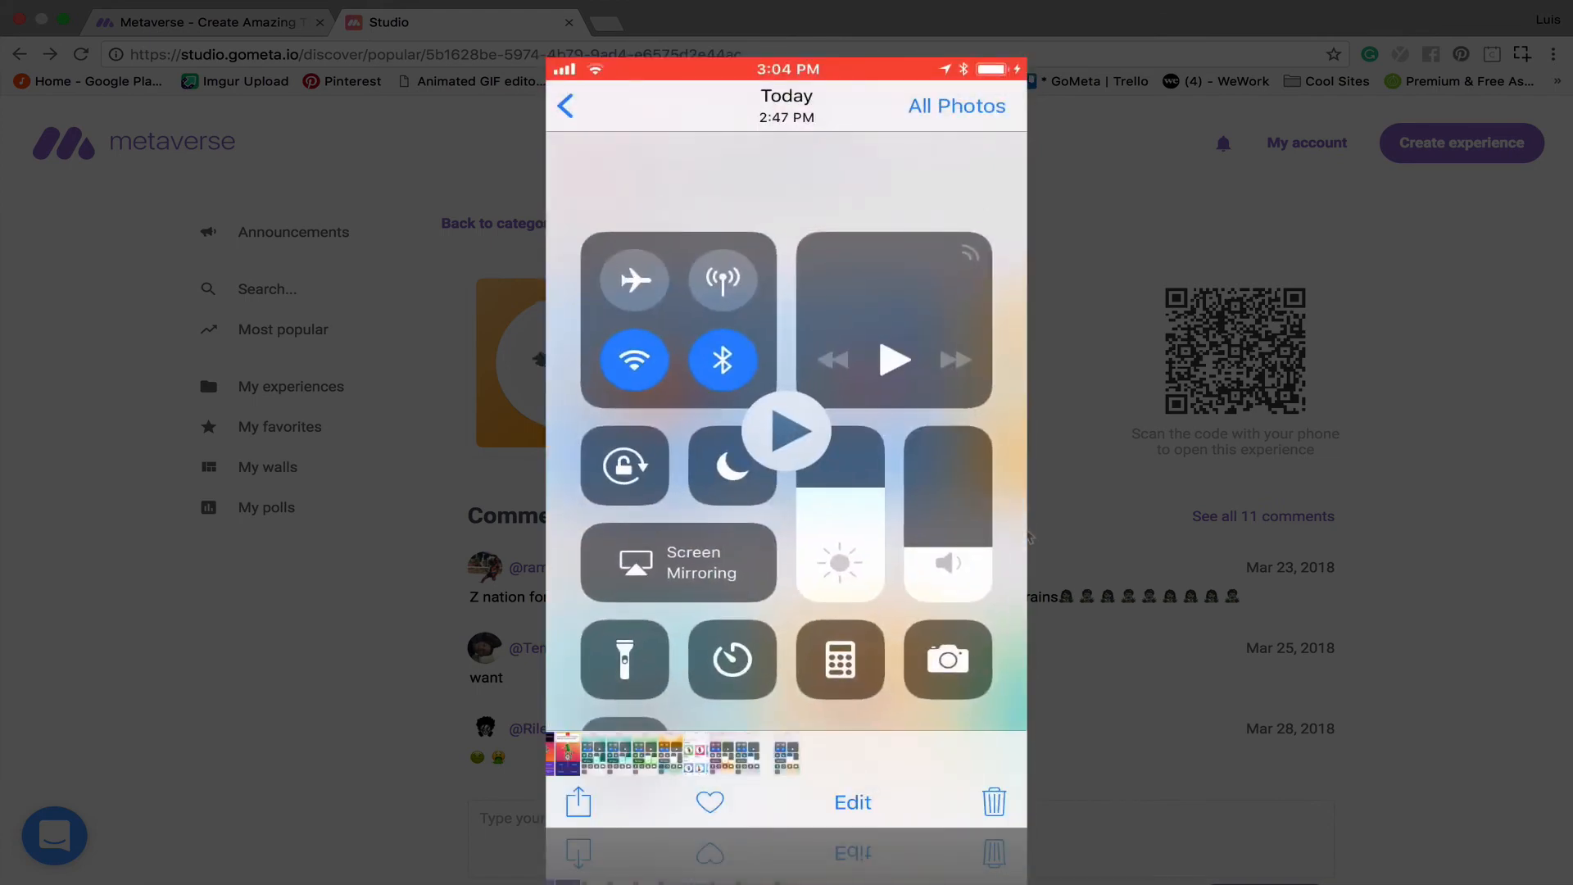
{"action": "left_click", "coordinate": [578, 802]}
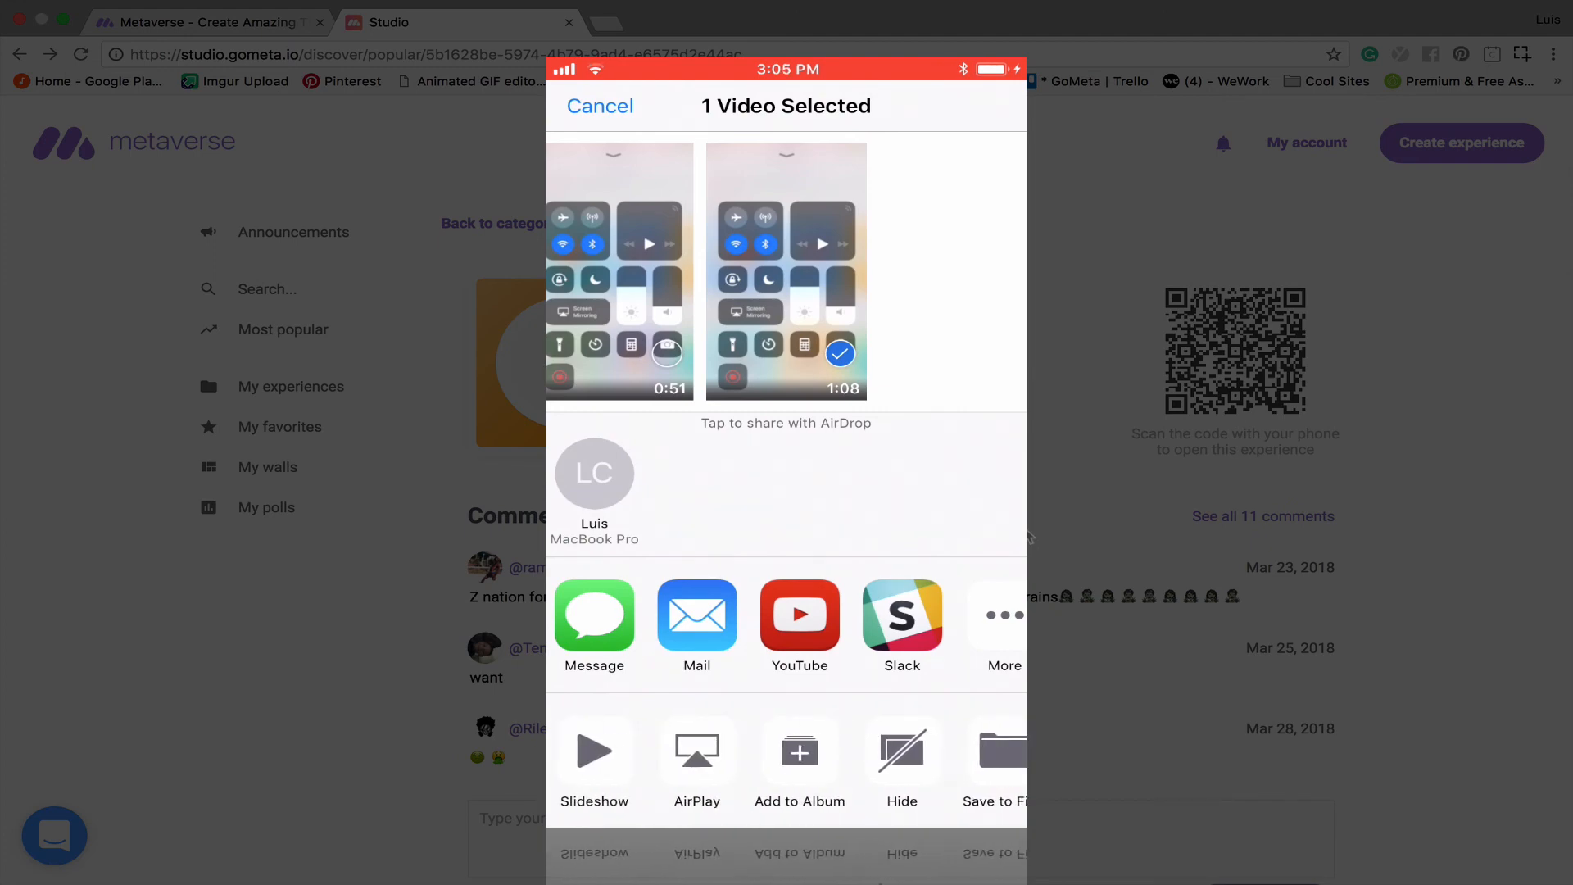
{"action": "left_click", "coordinate": [600, 105]}
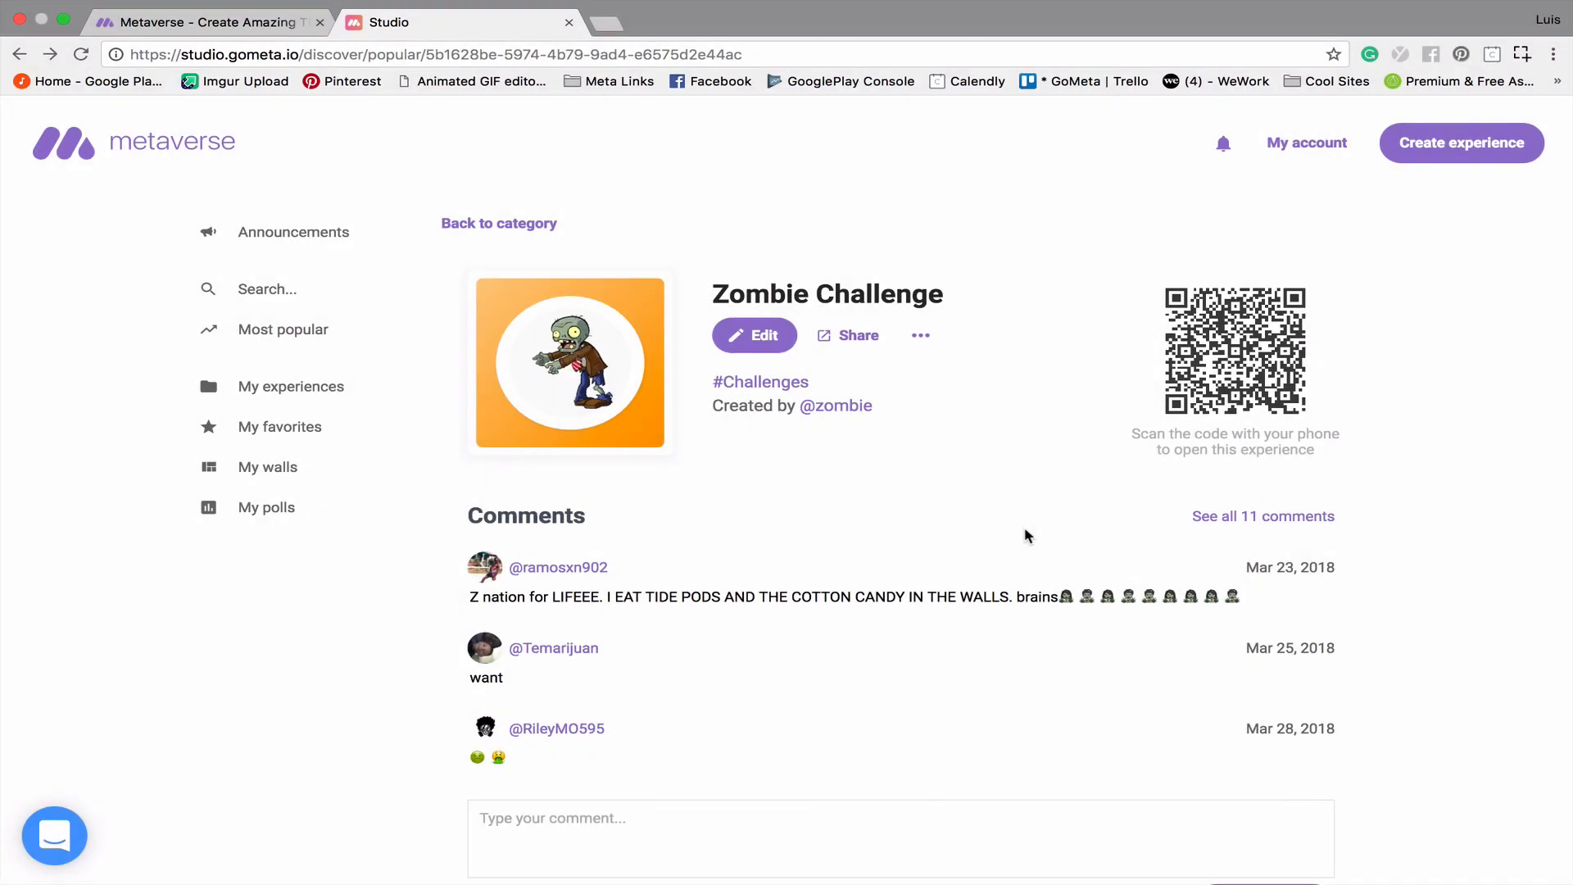